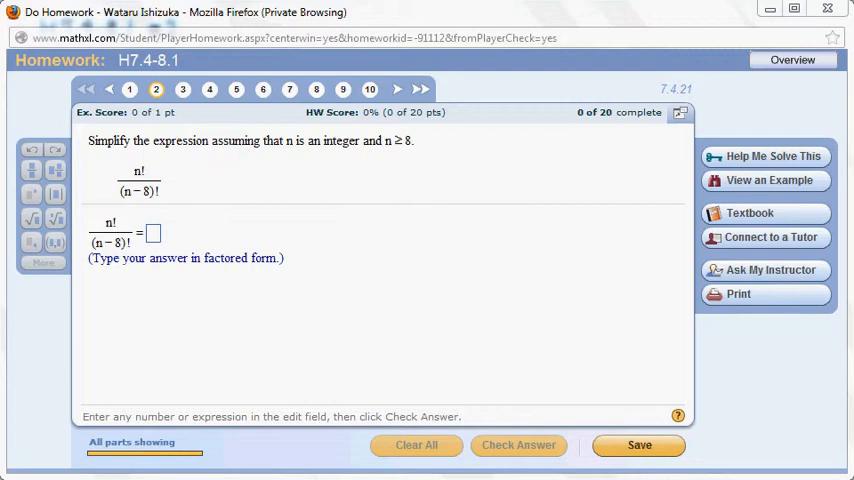
mouse_move(175, 225)
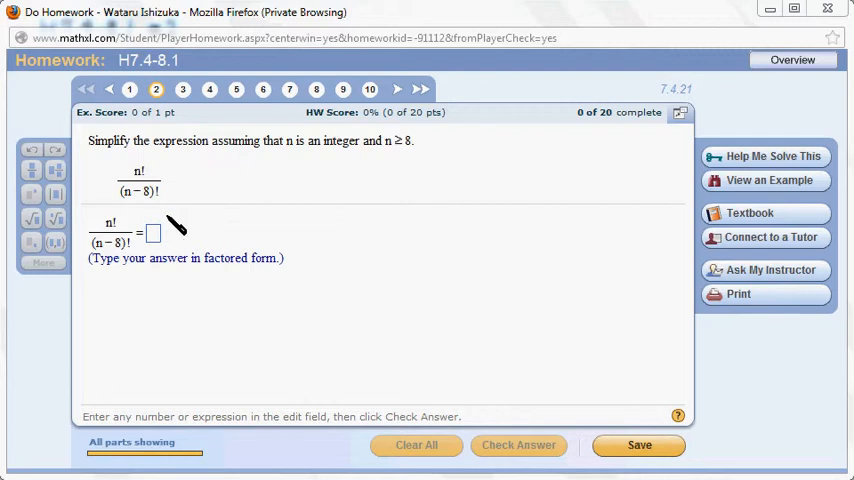
mouse_move(148, 205)
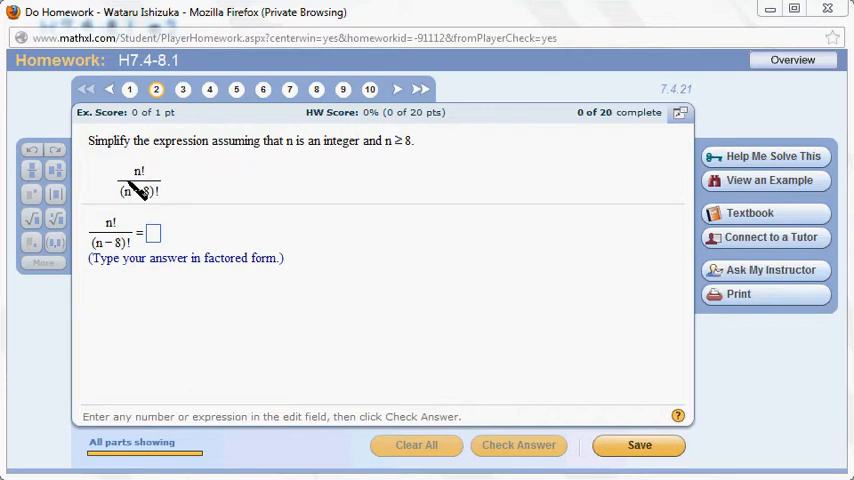
mouse_move(150, 200)
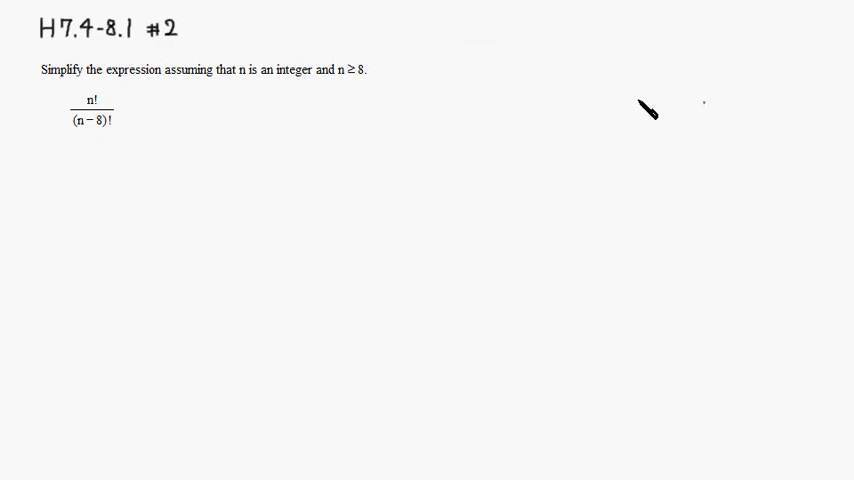
mouse_move(83, 183)
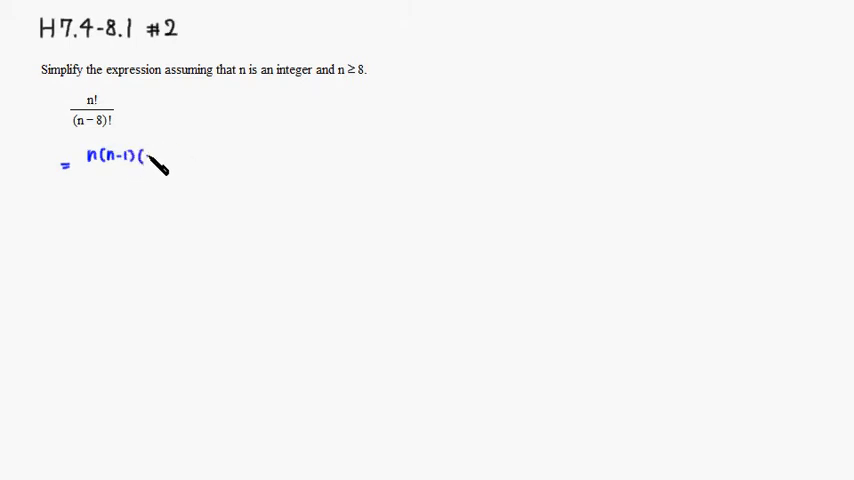
Handwrite the expansion n(n−1)(n−2)…(n−7)(n−8 beneath the copied problem.
type("(n-7)(n-8")
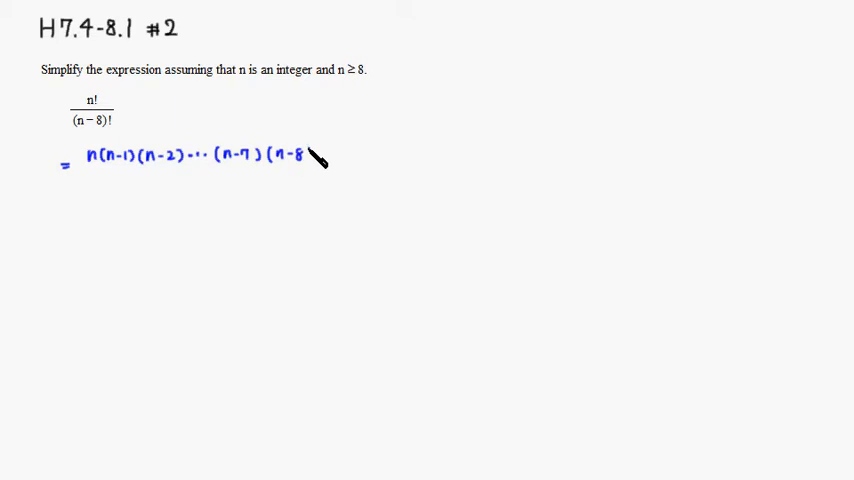
mouse_move(335, 160)
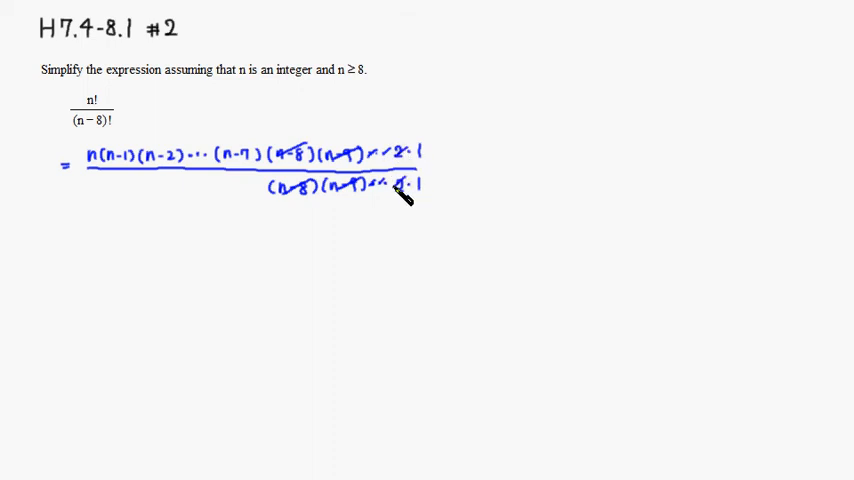
mouse_move(78, 254)
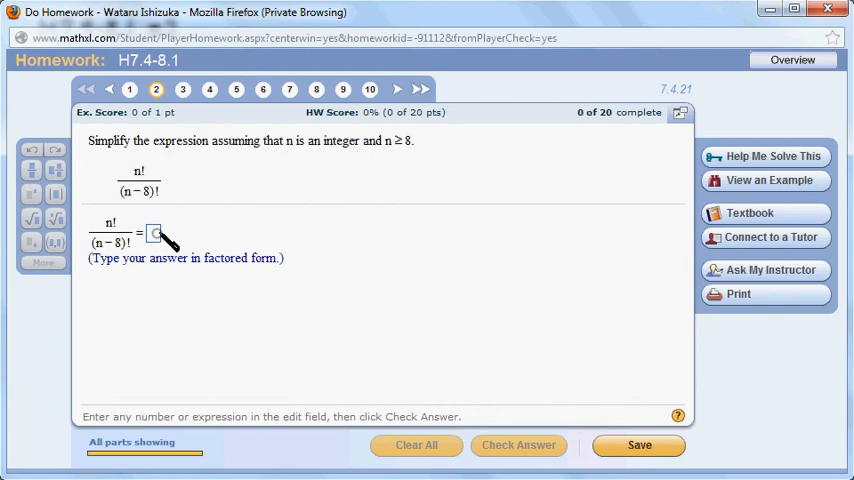
Type the first factors n(n−1)(n−2)(n−3) into the question 2 answer box.
type("n")
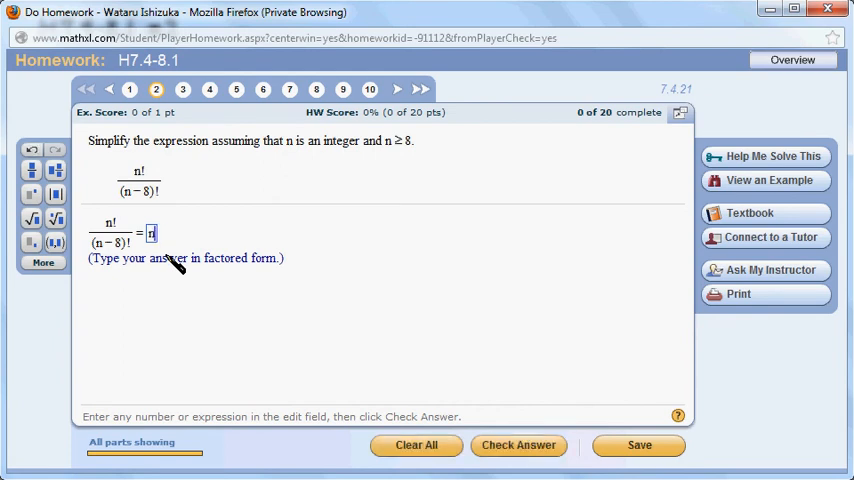
type("n(n − 1")
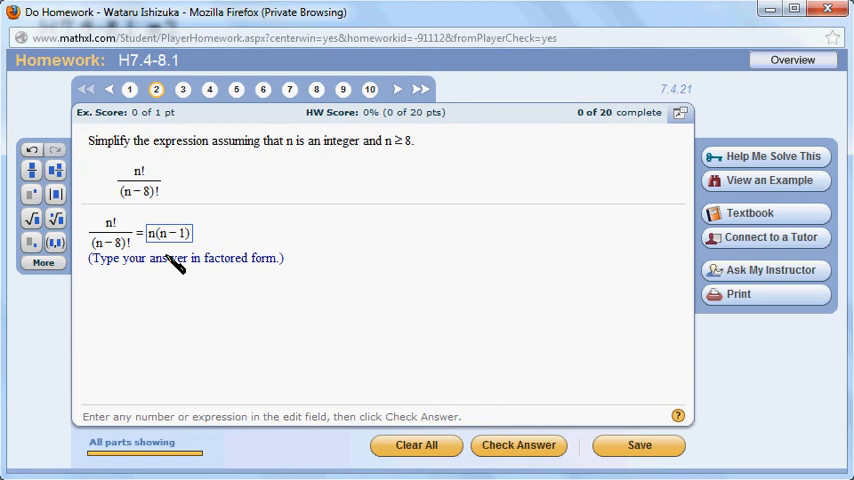
type("(n-2)")
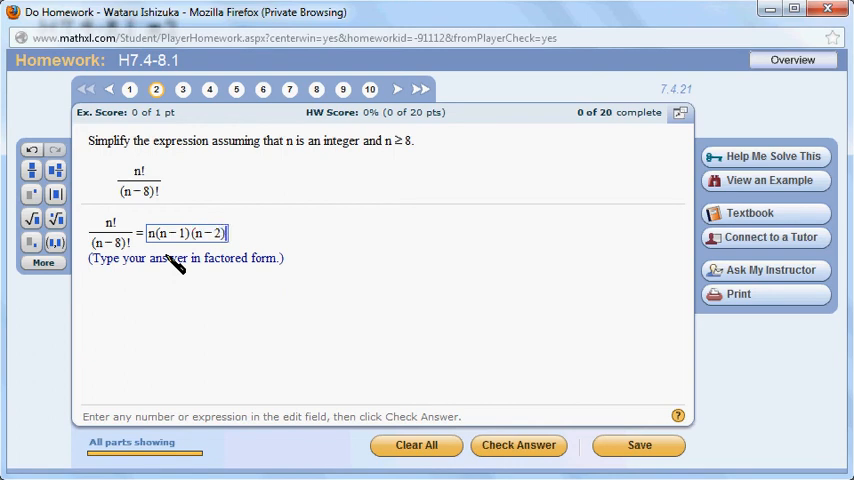
type("(n-")
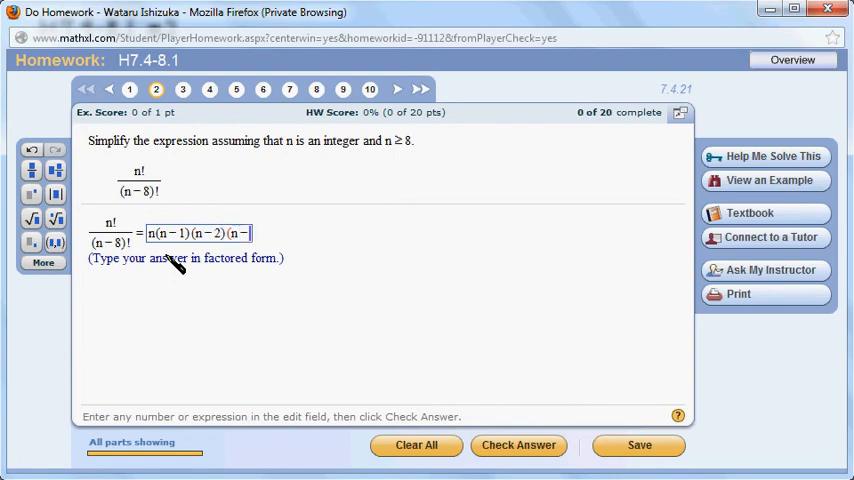
type("3")
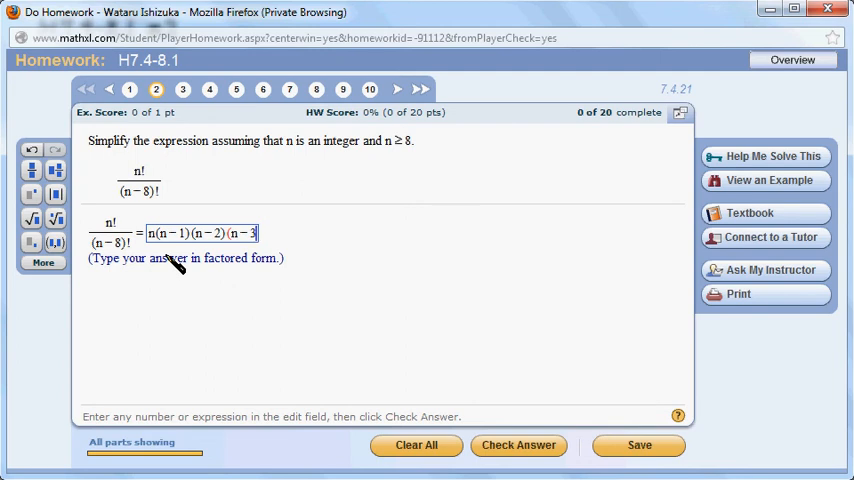
Finish the answer with the factors (n−4)(n−5)(n−6)(n−7).
type("(n − 4)(")
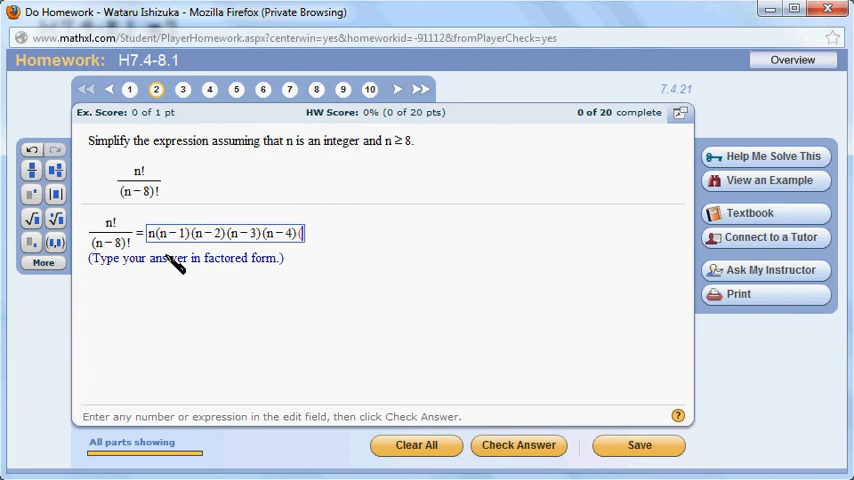
type("n-5")
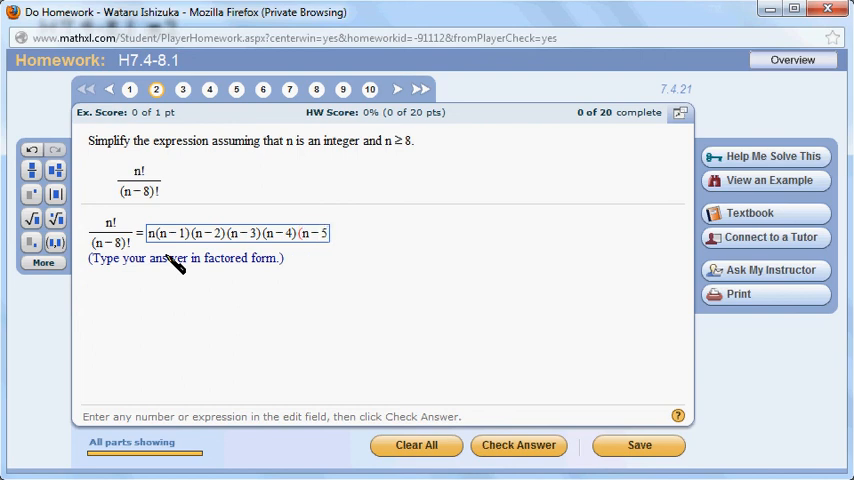
type("(n-6")
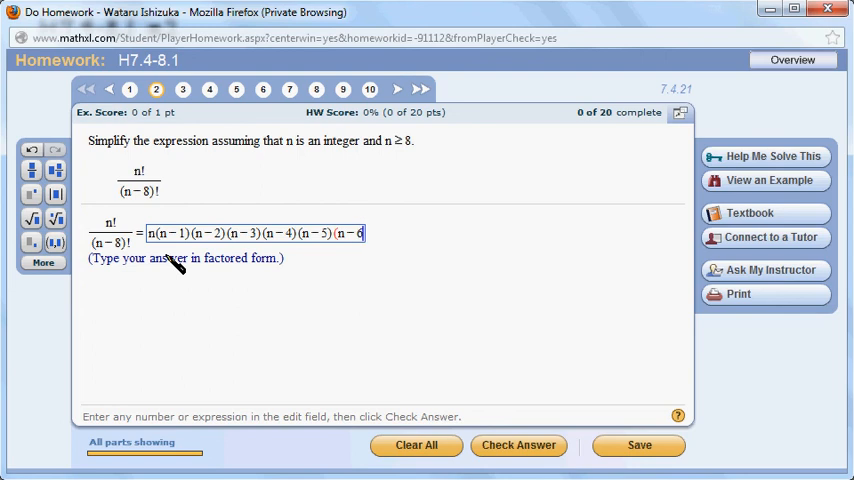
type("(")
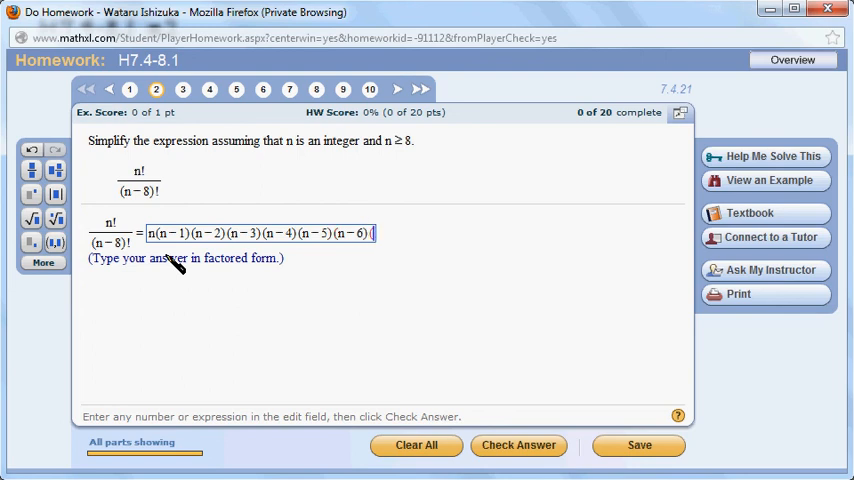
type("n-7)")
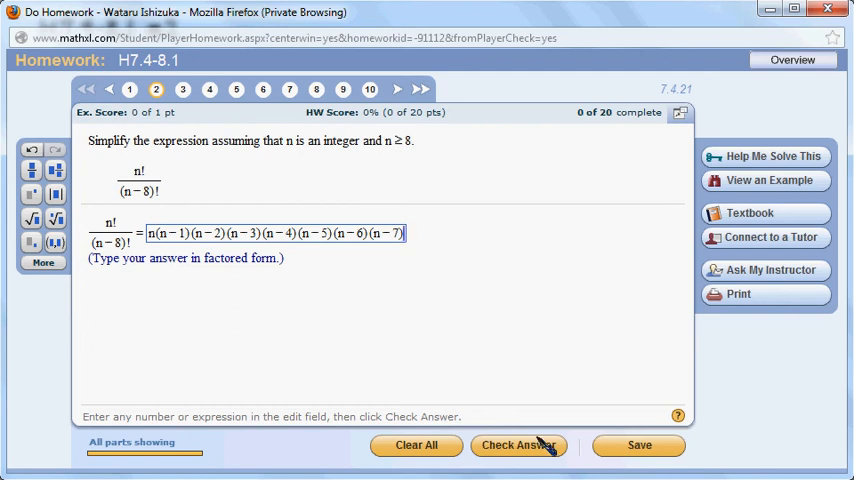
Check the answer and dismiss the Nice Work! confirmation.
left_click(518, 445)
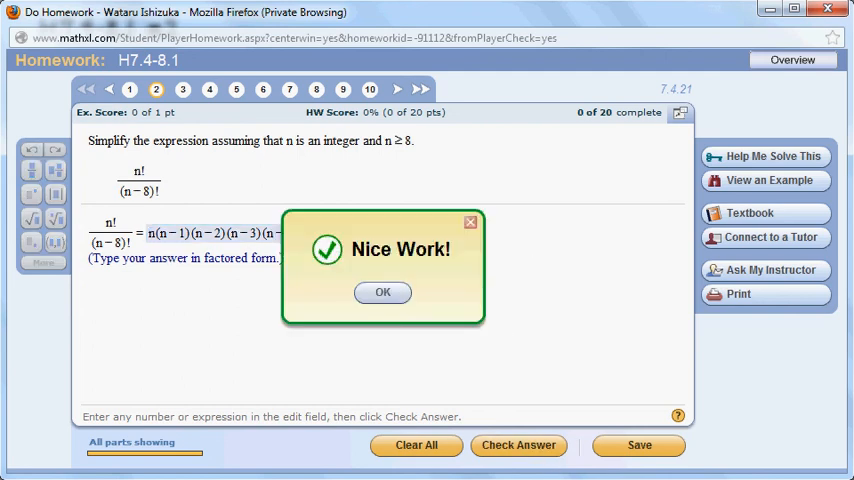
mouse_move(508, 420)
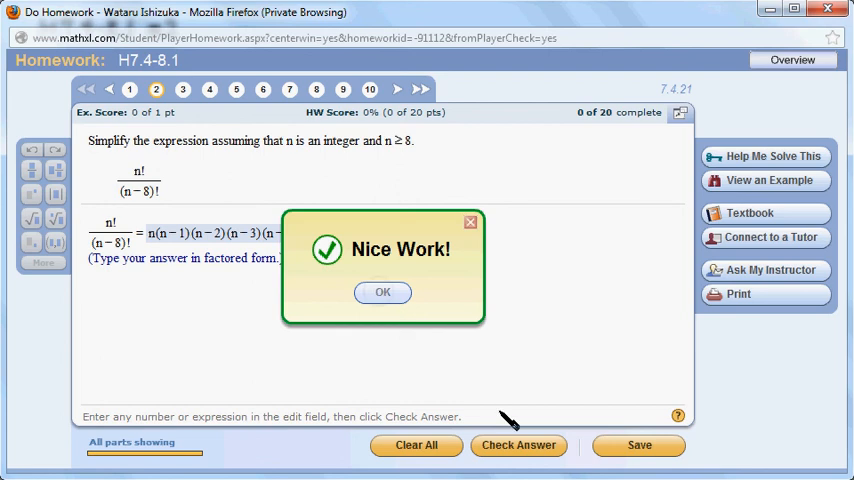
left_click(382, 292)
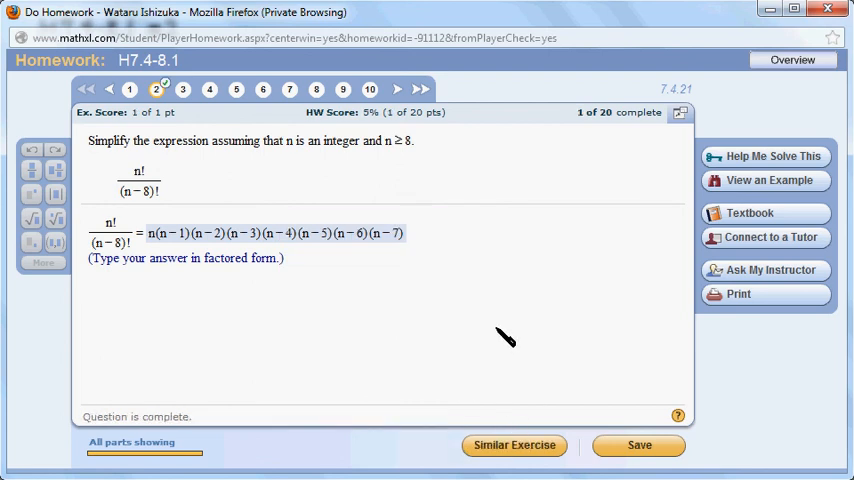